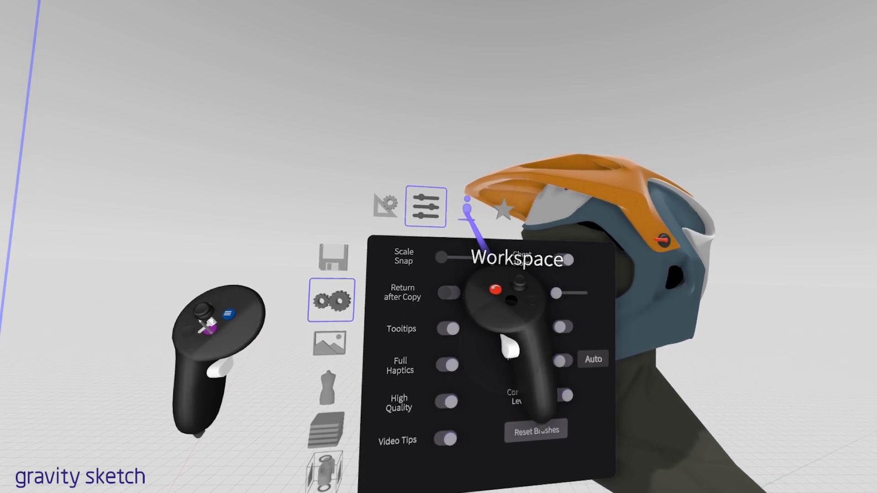
Open the Environment tab in the settings menu.
click(477, 214)
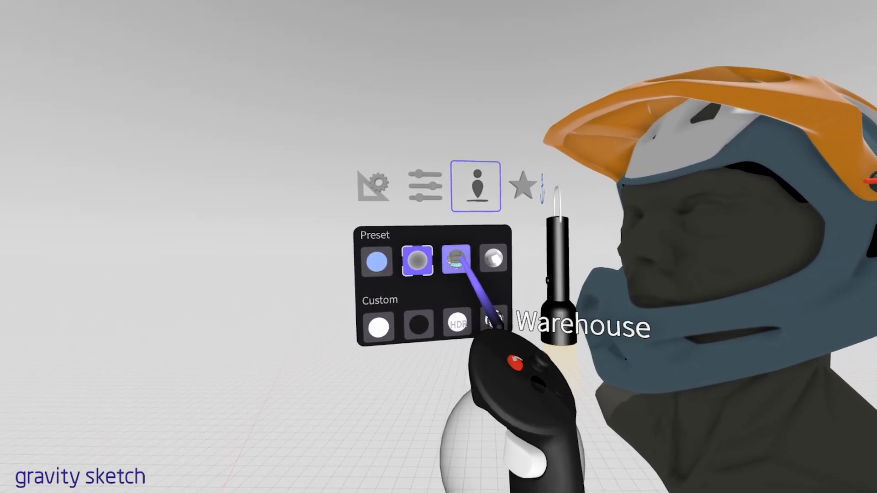
Preview the Grey Room preset, then apply the Warehouse preset environment.
click(478, 266)
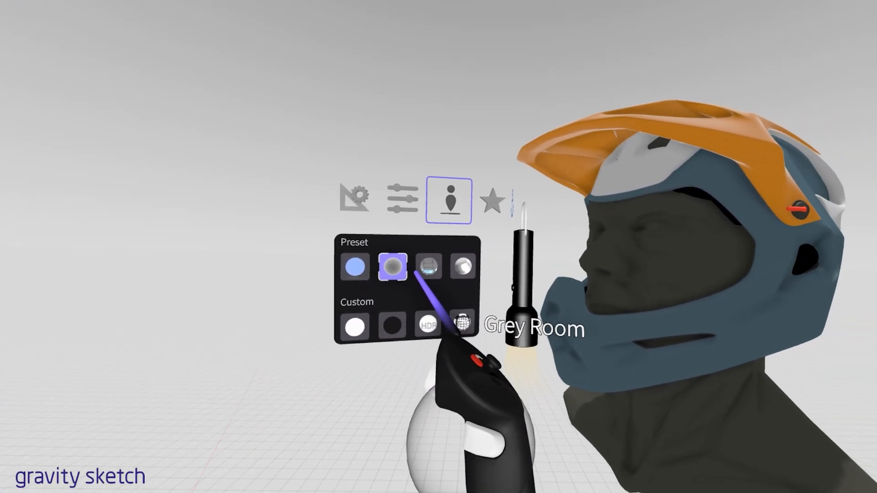
click(428, 267)
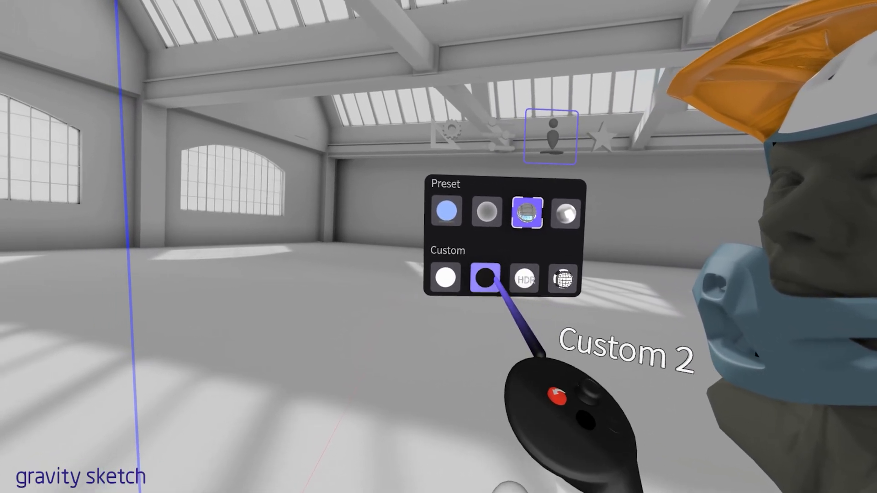
Switch to a custom pale lilac solid-colour environment and adjust the floor shadow strength.
click(447, 279)
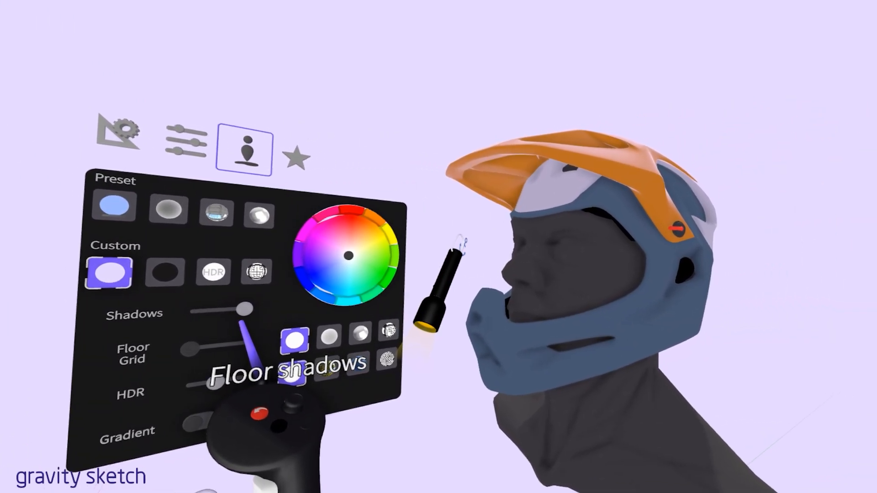
drag(243, 309, 196, 314)
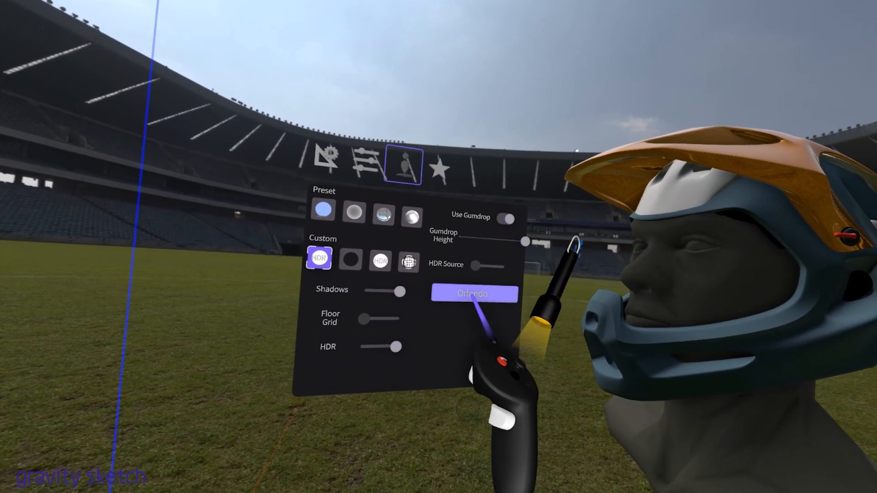
Choose the Helipad HDR environment and raise the gumdrop height.
click(473, 294)
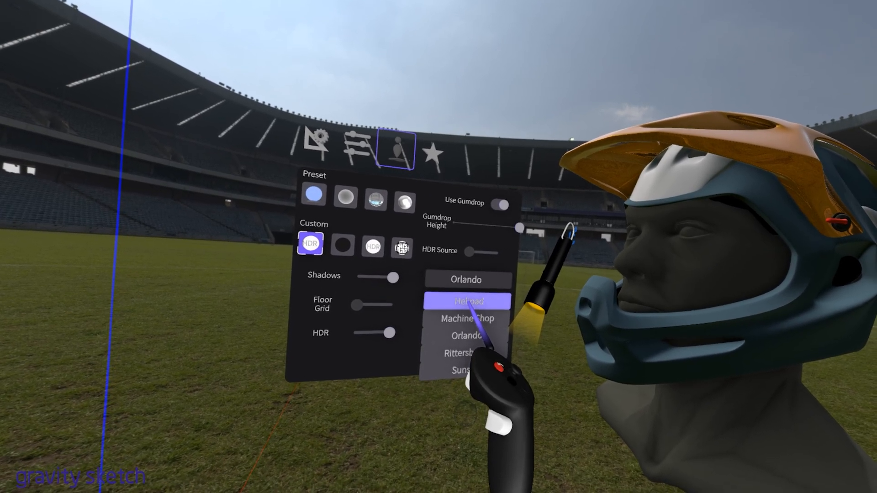
click(467, 301)
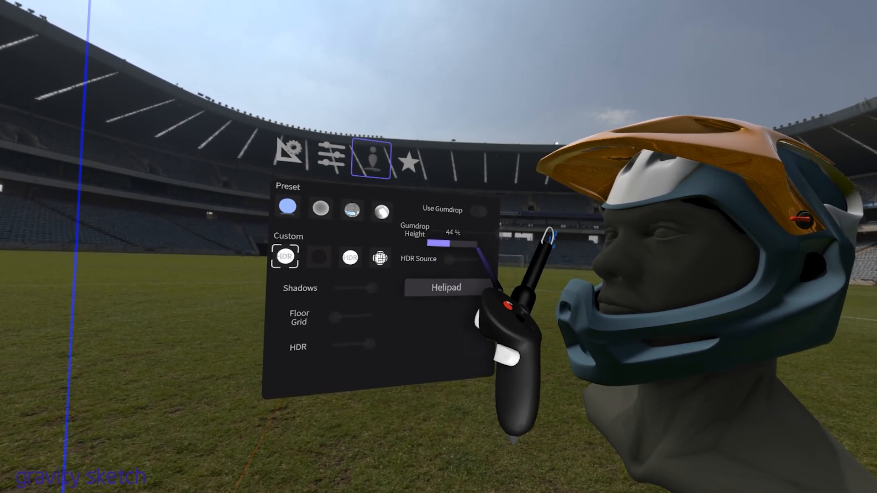
drag(442, 245, 459, 245)
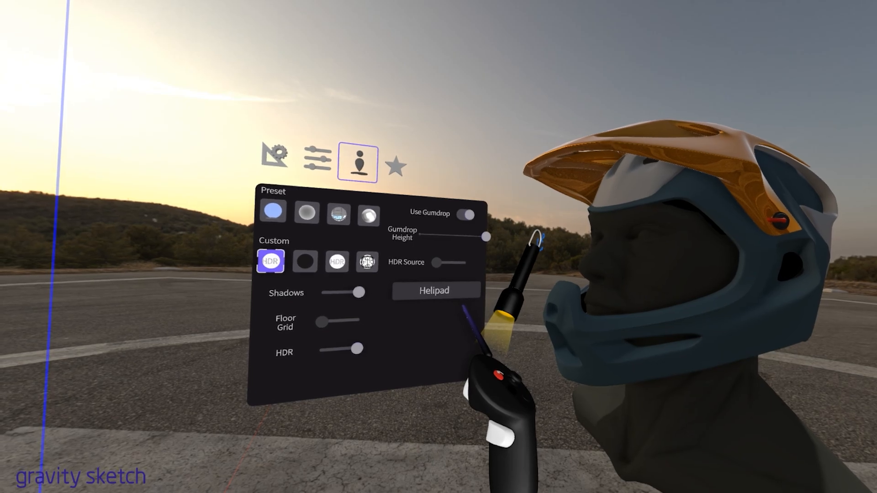
Switch the HDR to Machine Shop and set gumdrop height to about 91%.
click(436, 291)
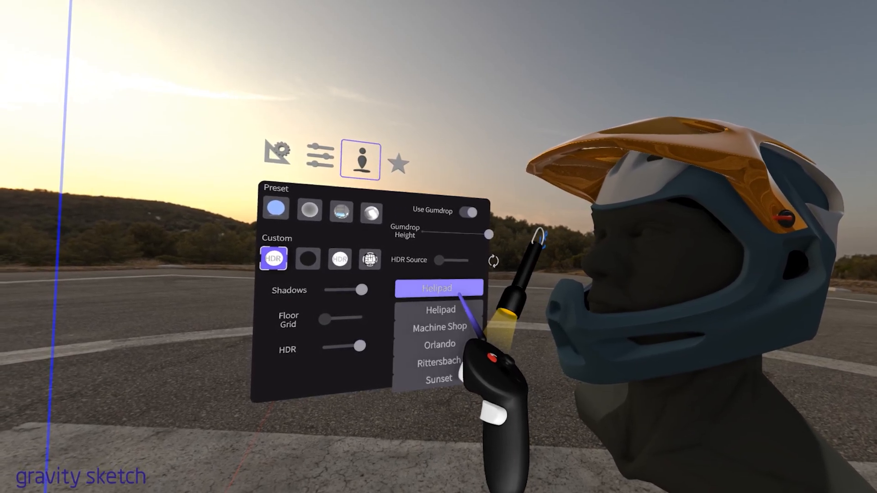
click(439, 327)
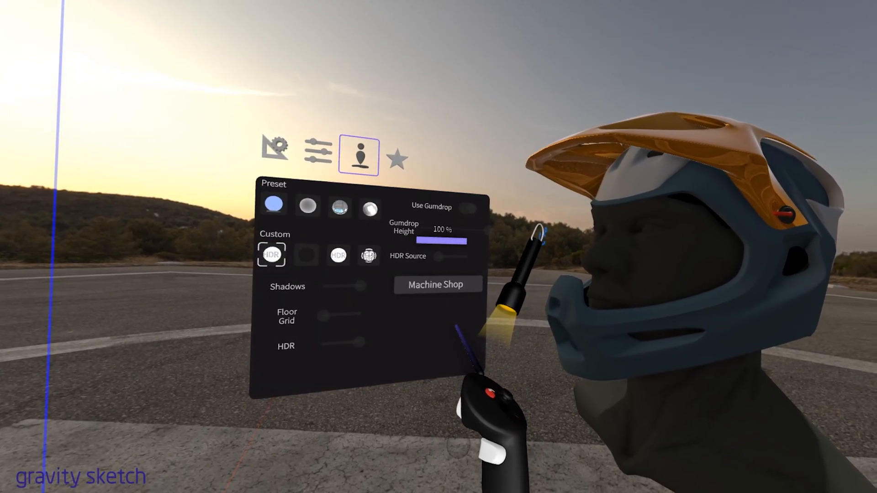
drag(458, 241, 419, 244)
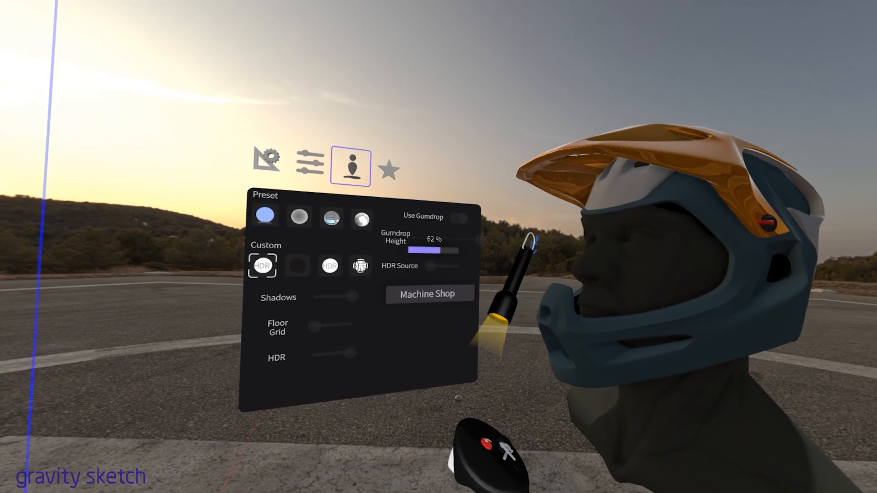
drag(416, 247, 441, 247)
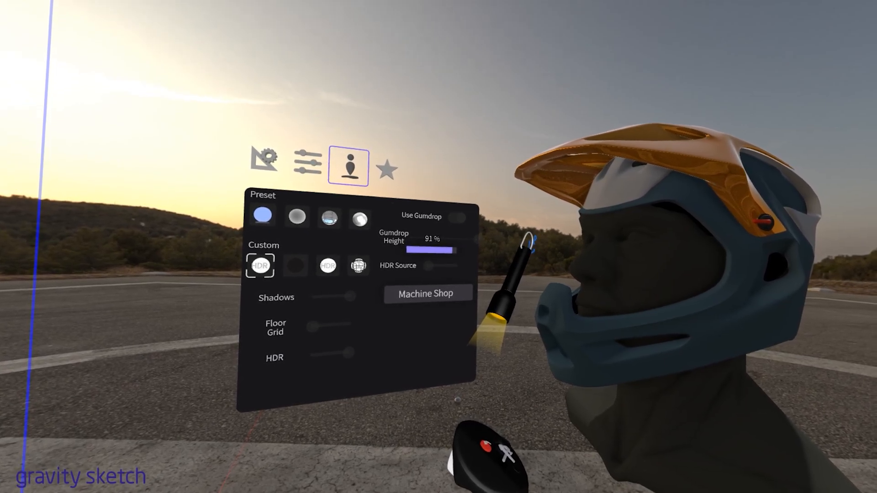
click(259, 265)
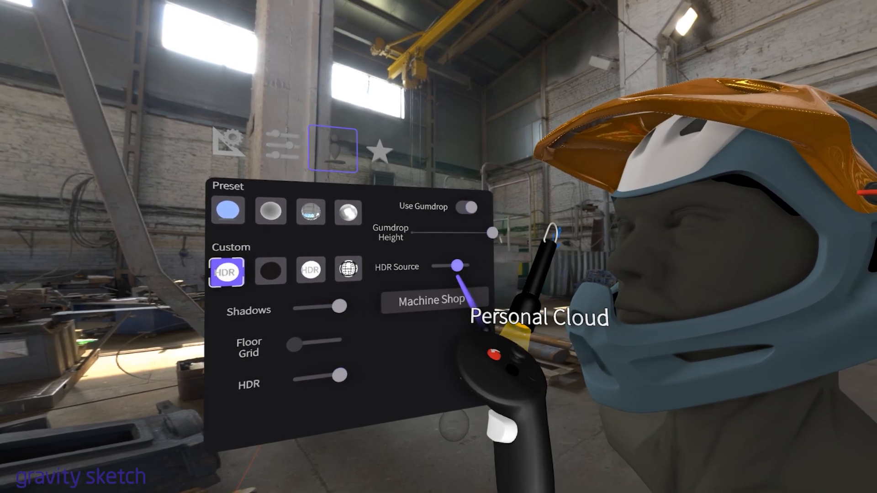
Set HDR Source to Personal Cloud and select driving_school_2k.
click(431, 301)
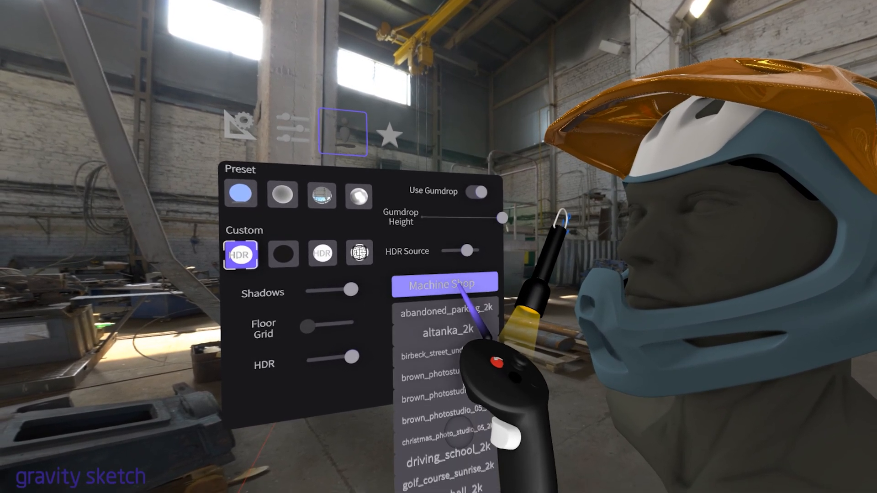
click(451, 280)
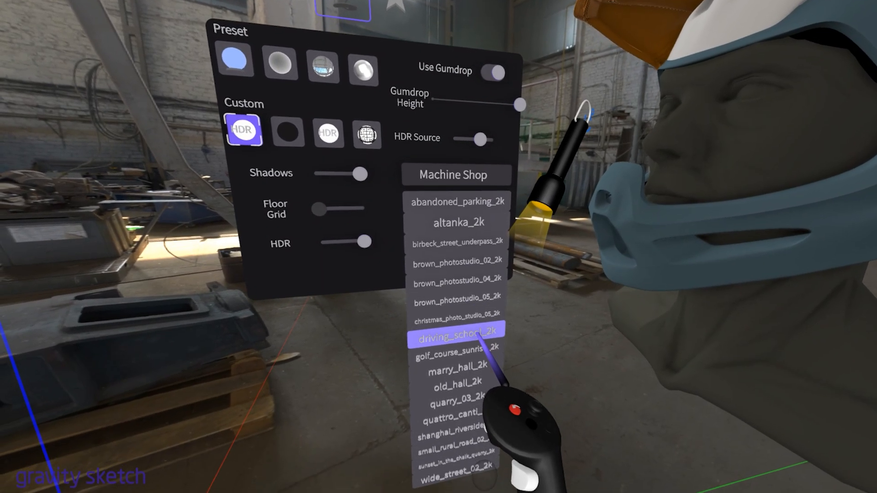
click(456, 337)
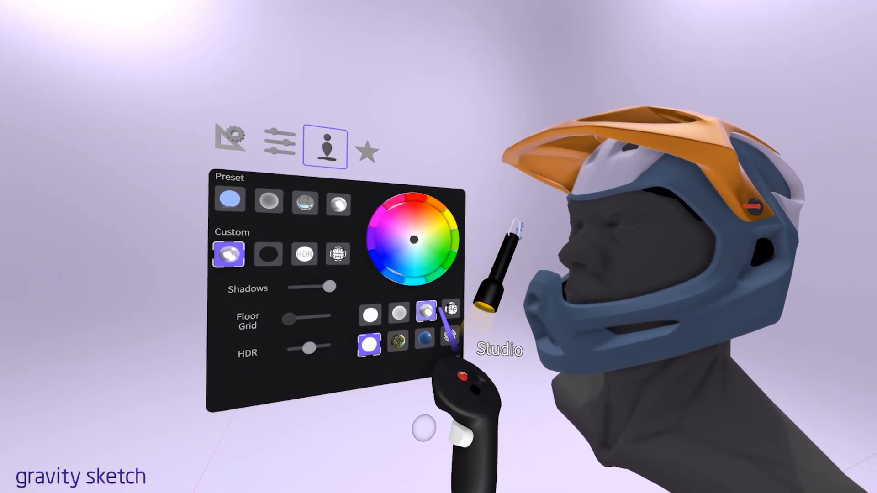
Try Studio reflections, then set the helmet to Scene reflections.
click(451, 310)
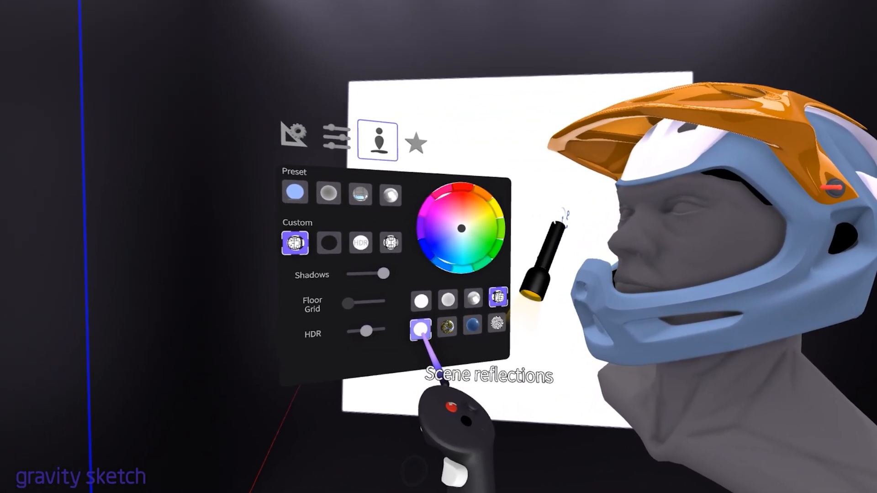
click(442, 333)
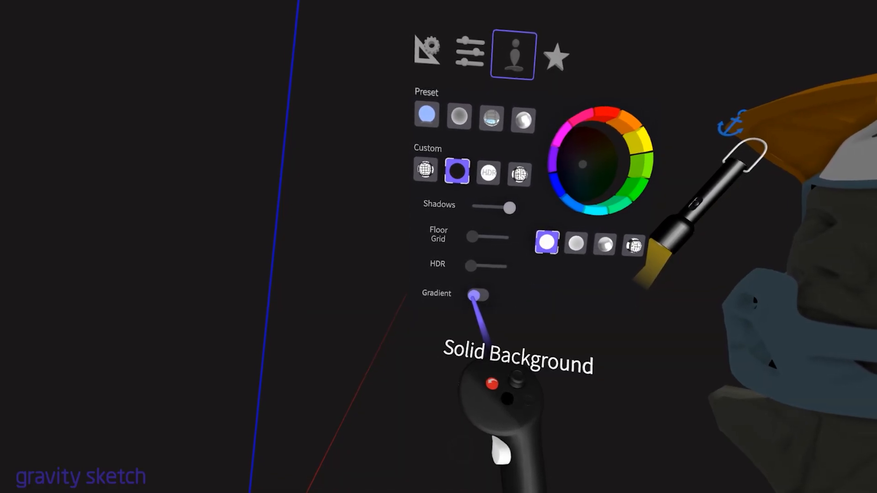
Turn on the Gradient switch for a pale greenish gradient background.
click(482, 295)
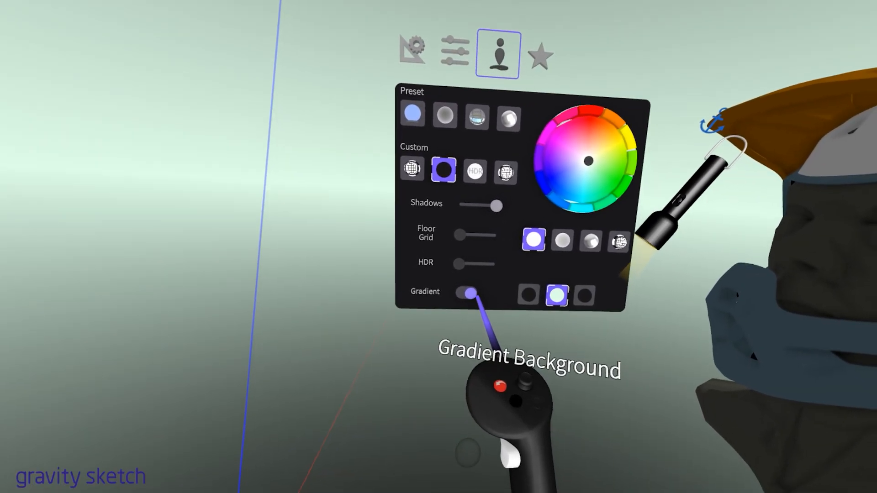